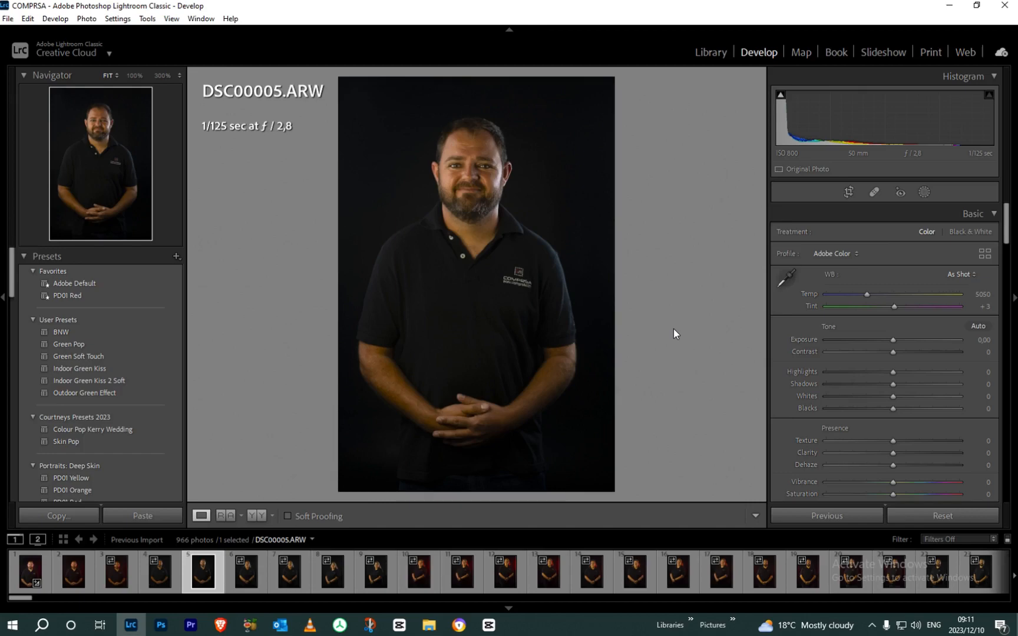
mouse_move(562, 269)
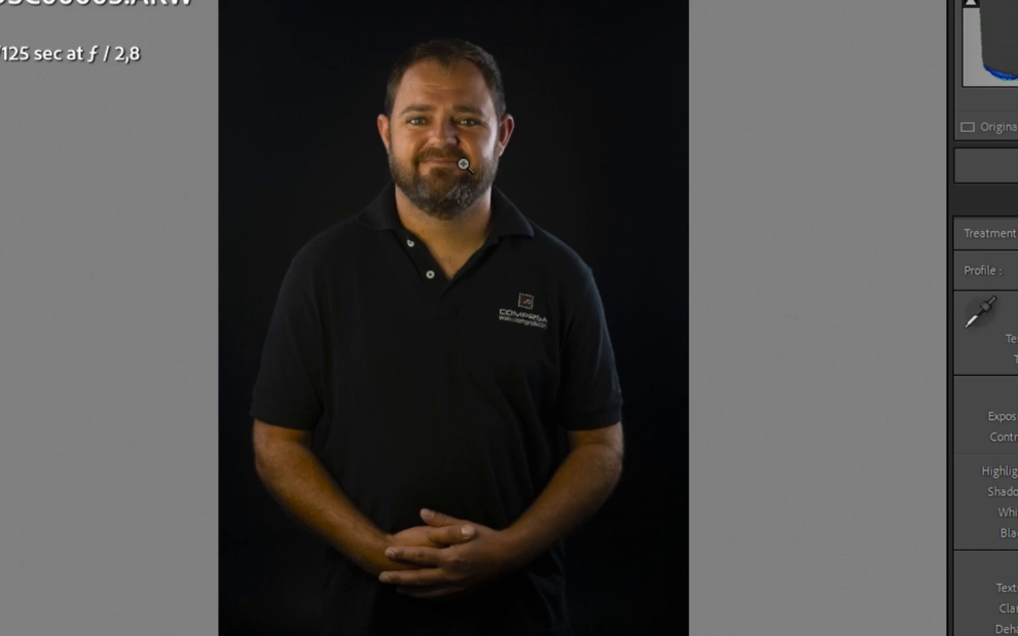
mouse_move(421, 316)
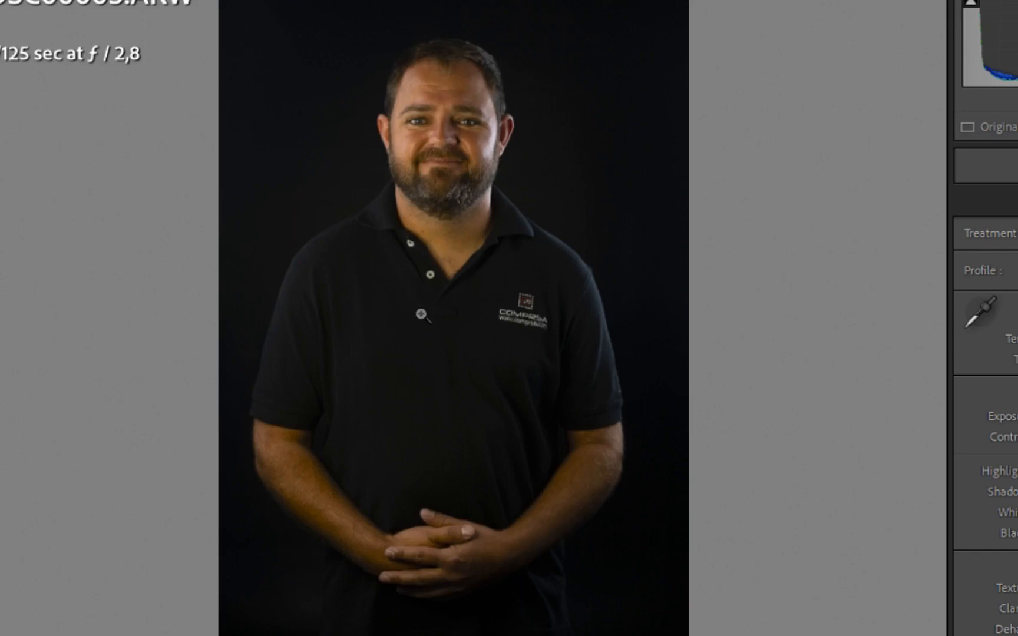
mouse_move(555, 299)
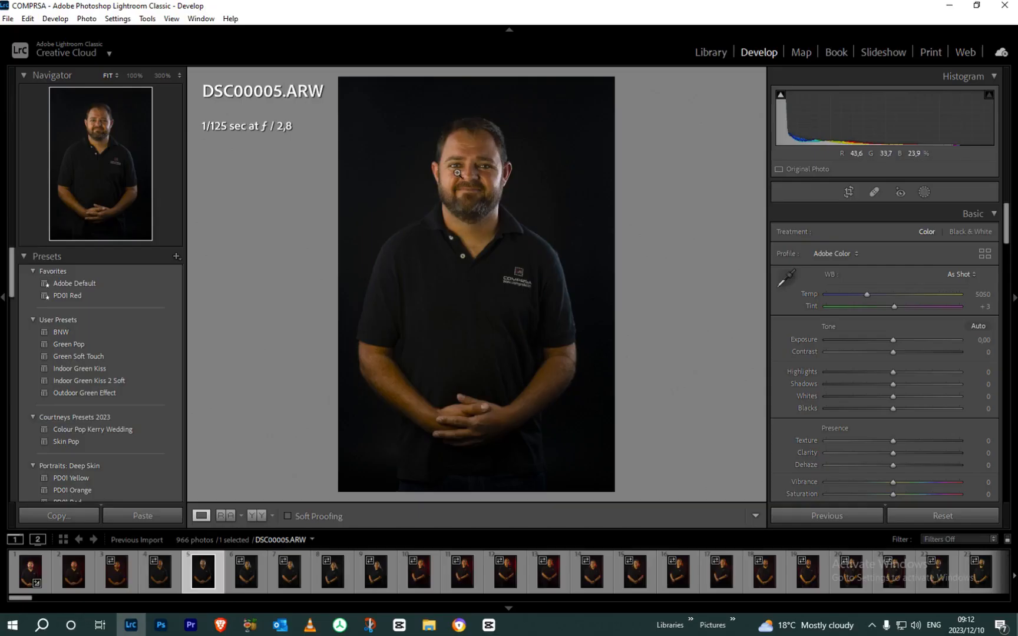
mouse_move(495, 213)
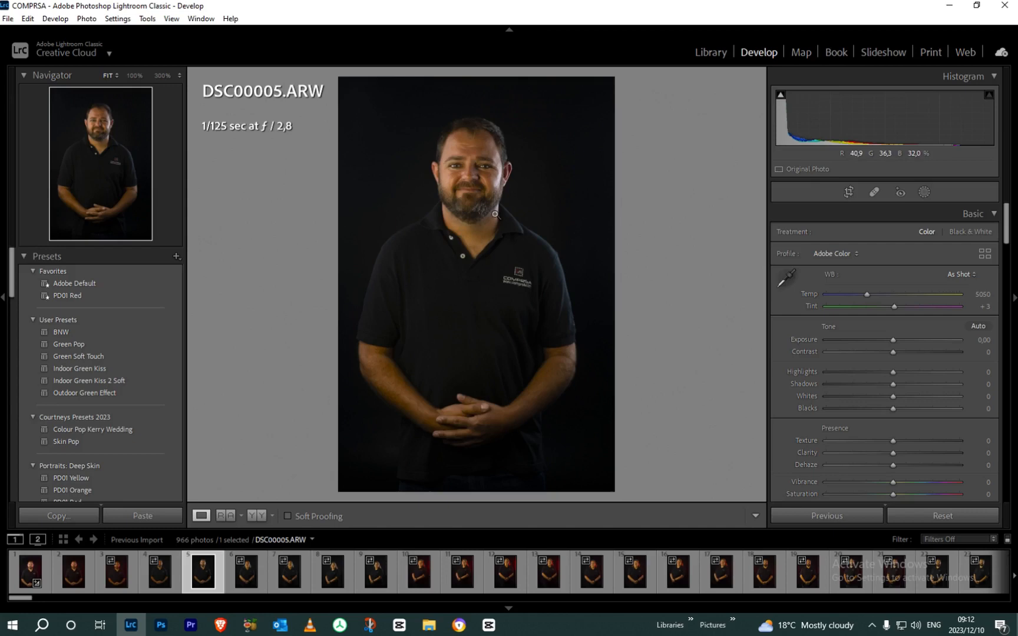
mouse_move(619, 129)
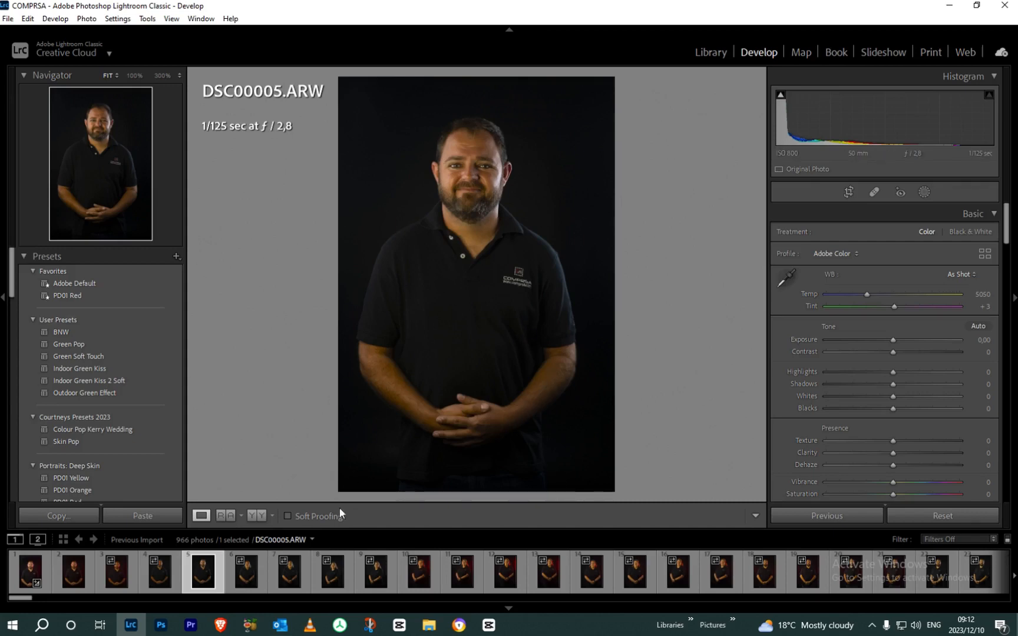
mouse_move(338, 428)
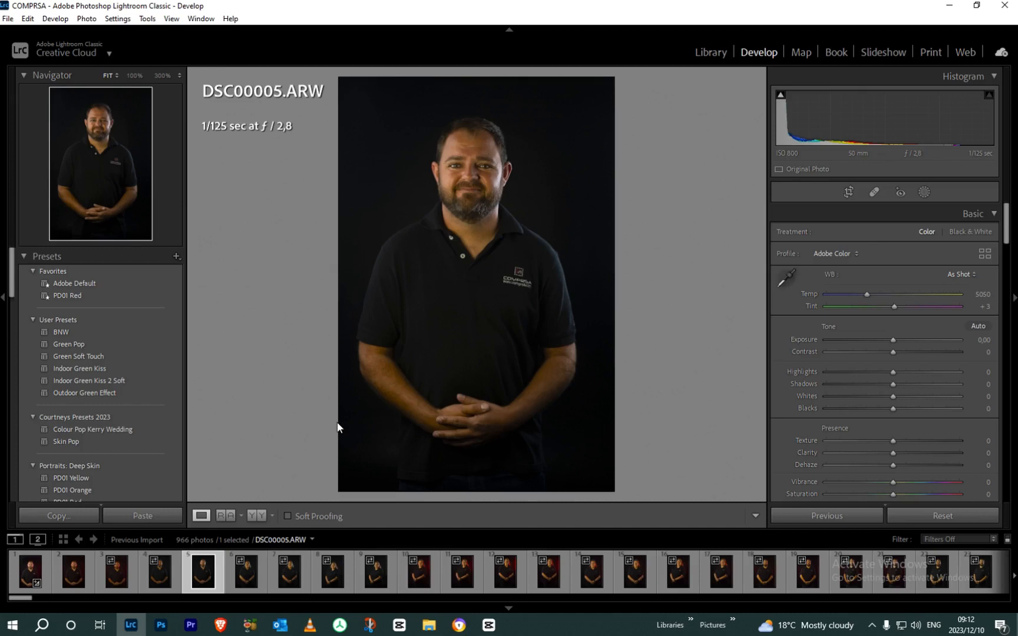
mouse_move(402, 382)
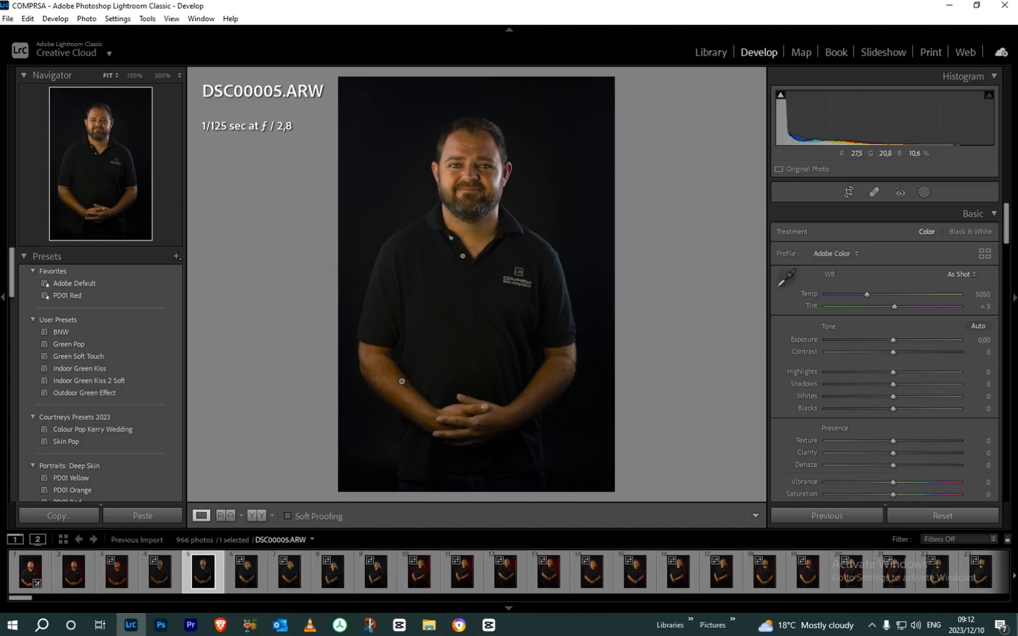
mouse_move(388, 393)
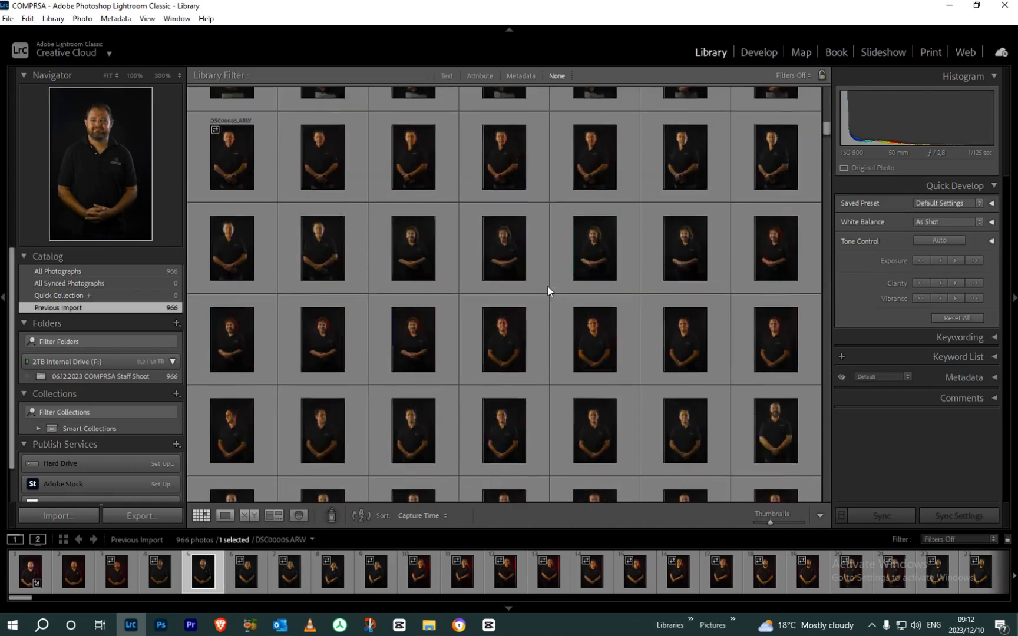
- Scroll the staff shoot grid back to the top and reopen DSC00005 in Develop
scroll("down", 3)
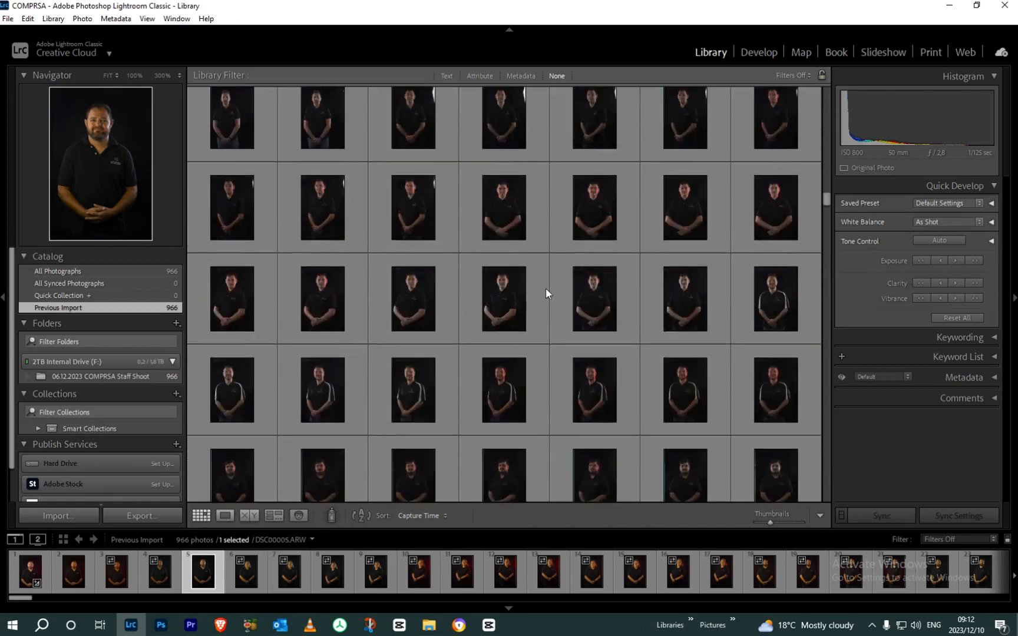
scroll("down", 3)
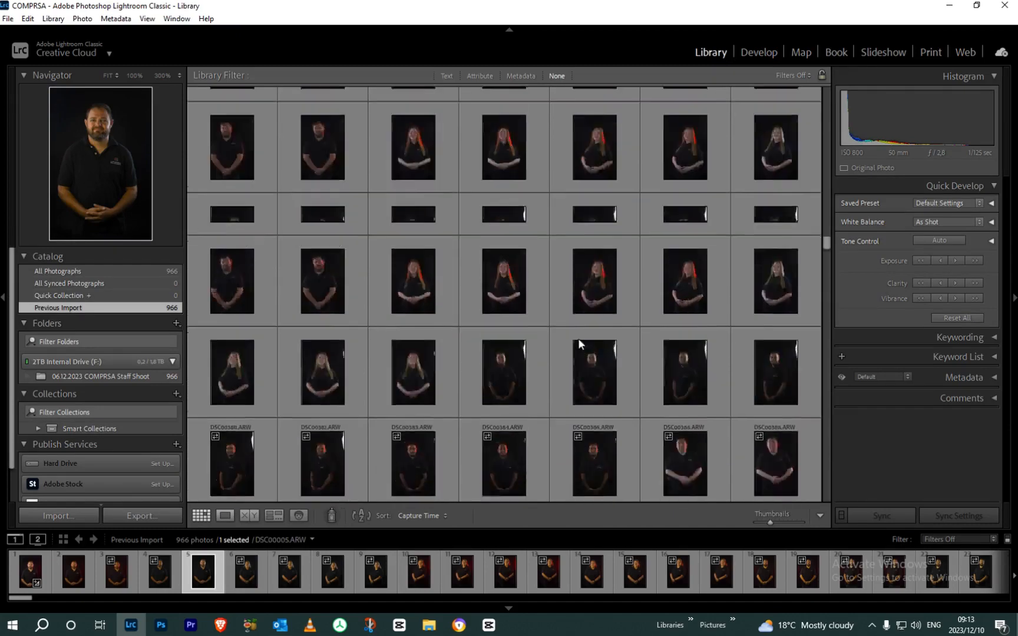
scroll("up", 3)
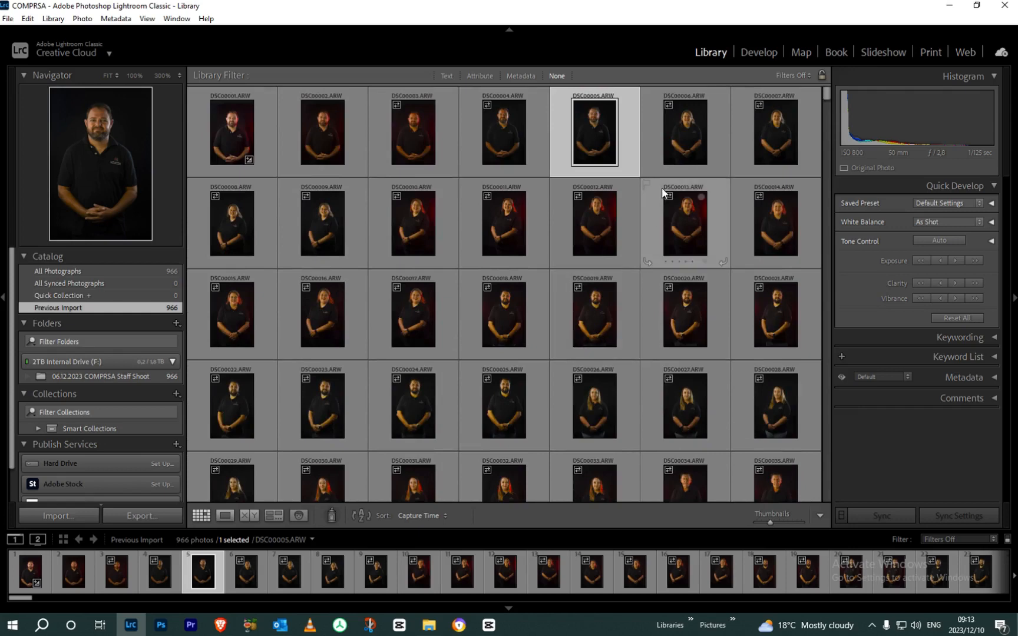
mouse_move(758, 52)
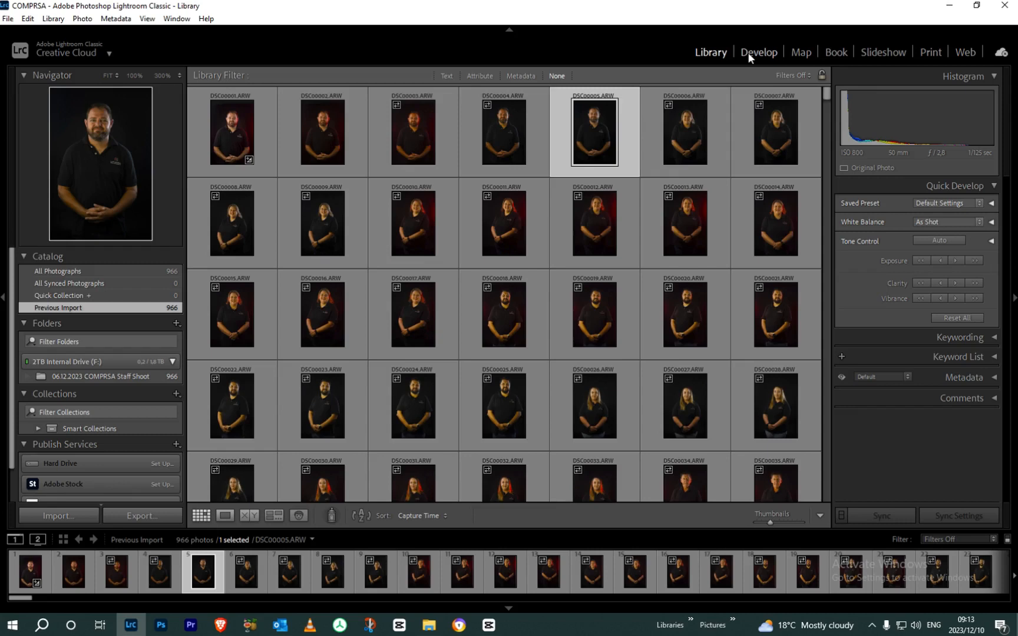
left_click(758, 51)
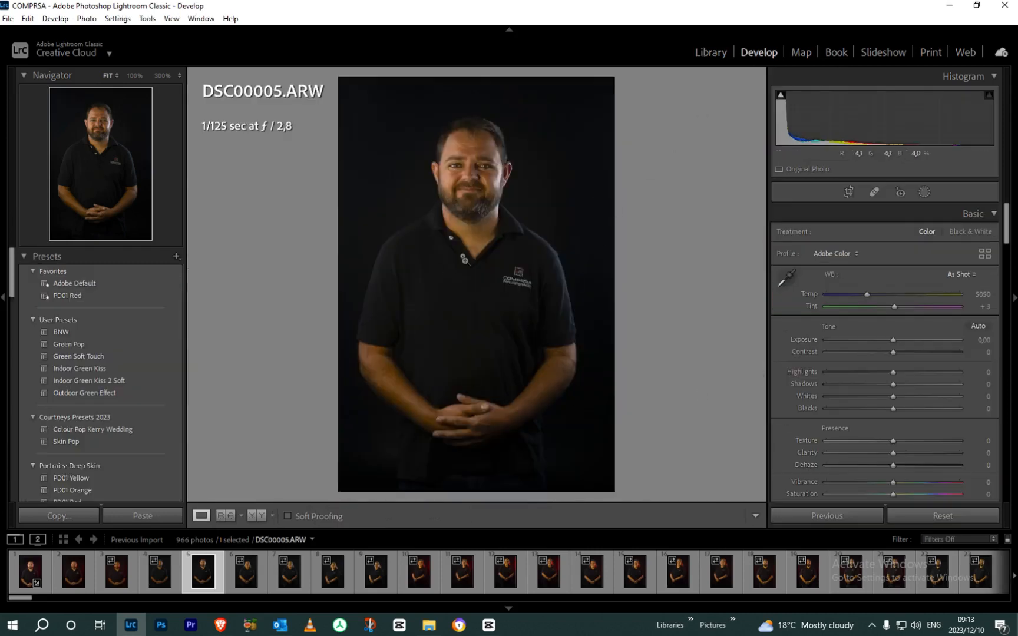
mouse_move(433, 401)
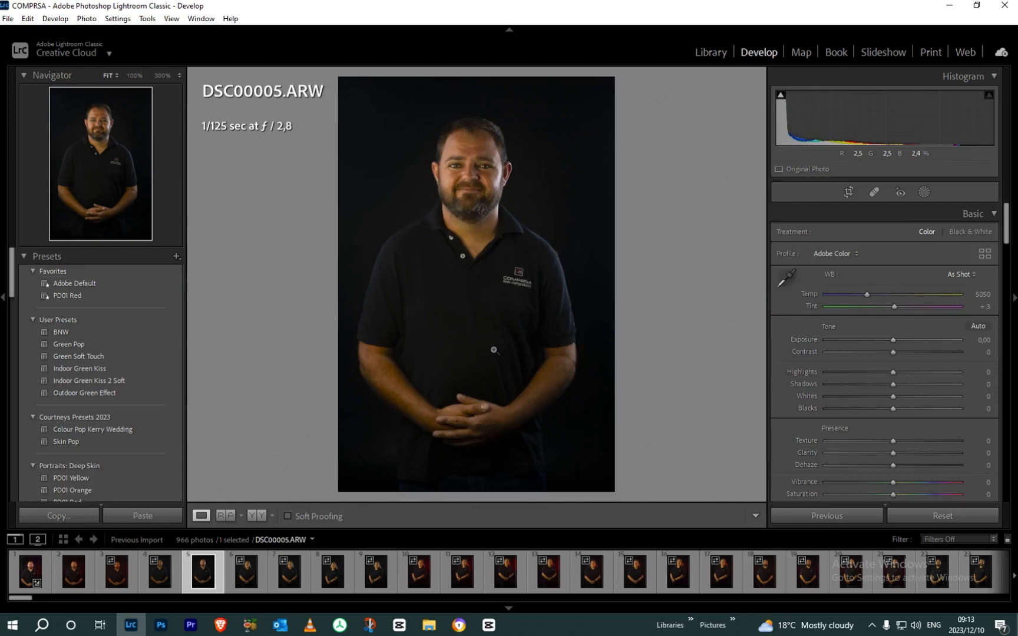
mouse_move(871, 400)
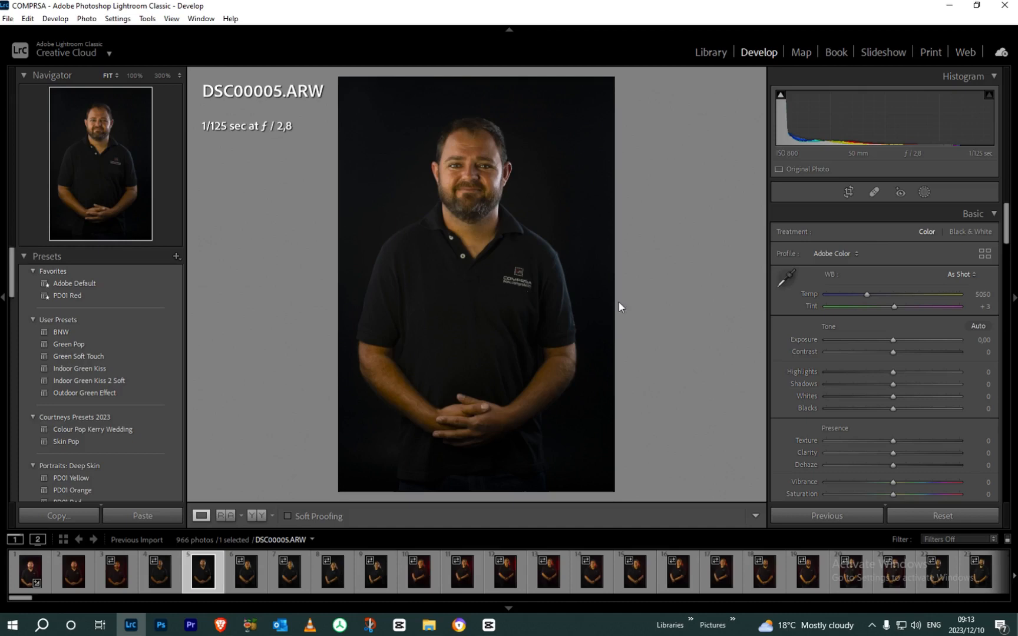
mouse_move(657, 216)
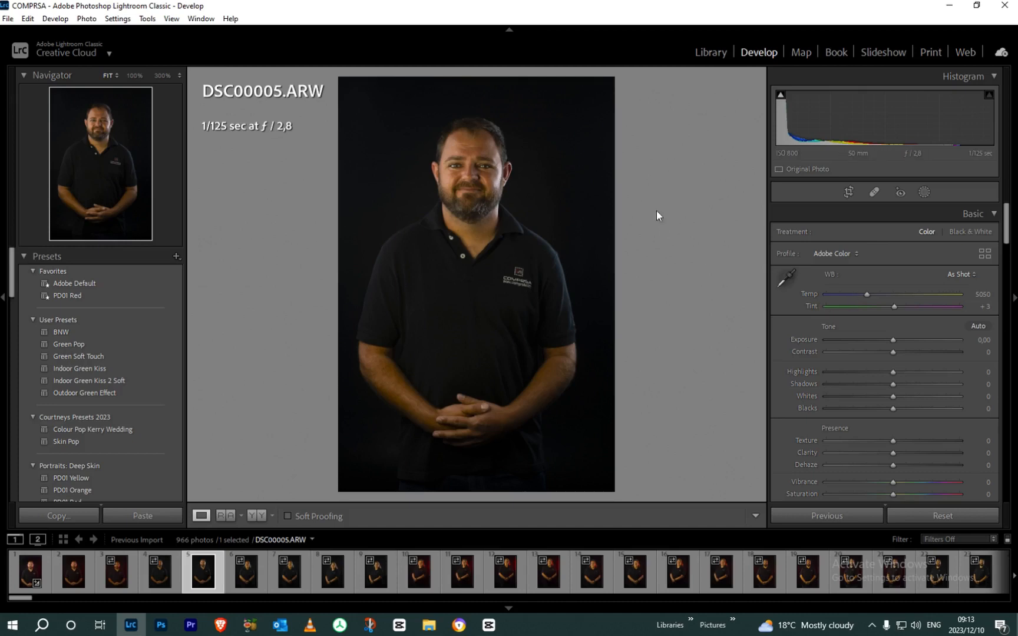
mouse_move(873, 297)
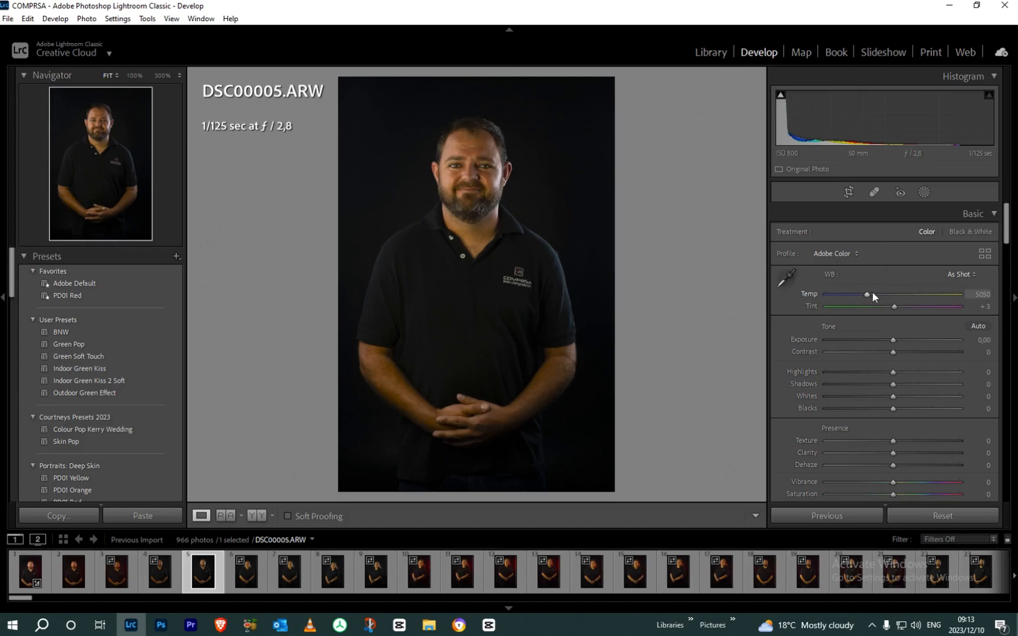
mouse_move(868, 297)
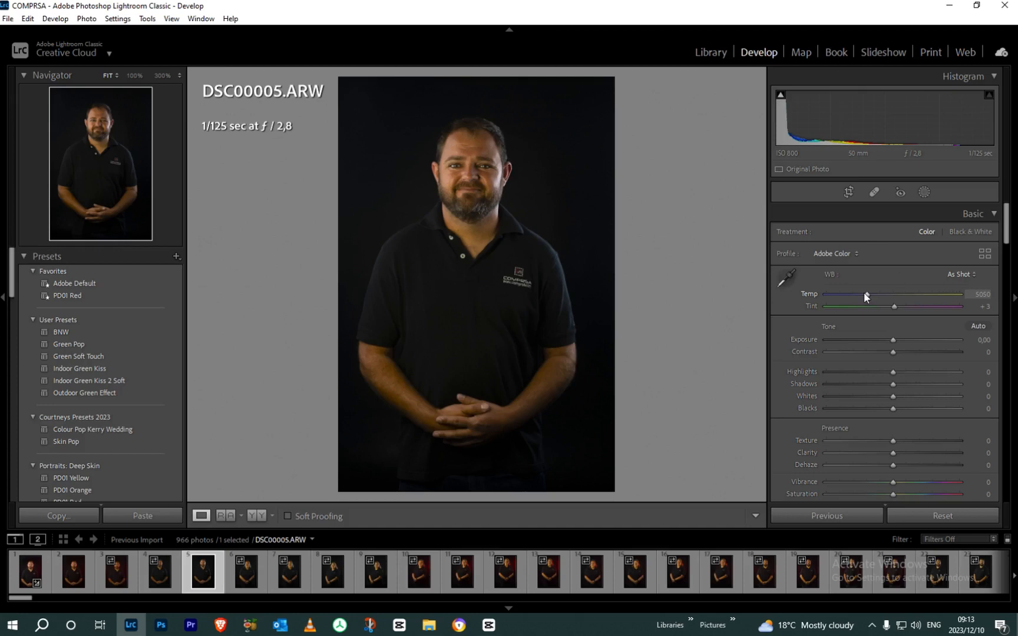
mouse_move(863, 293)
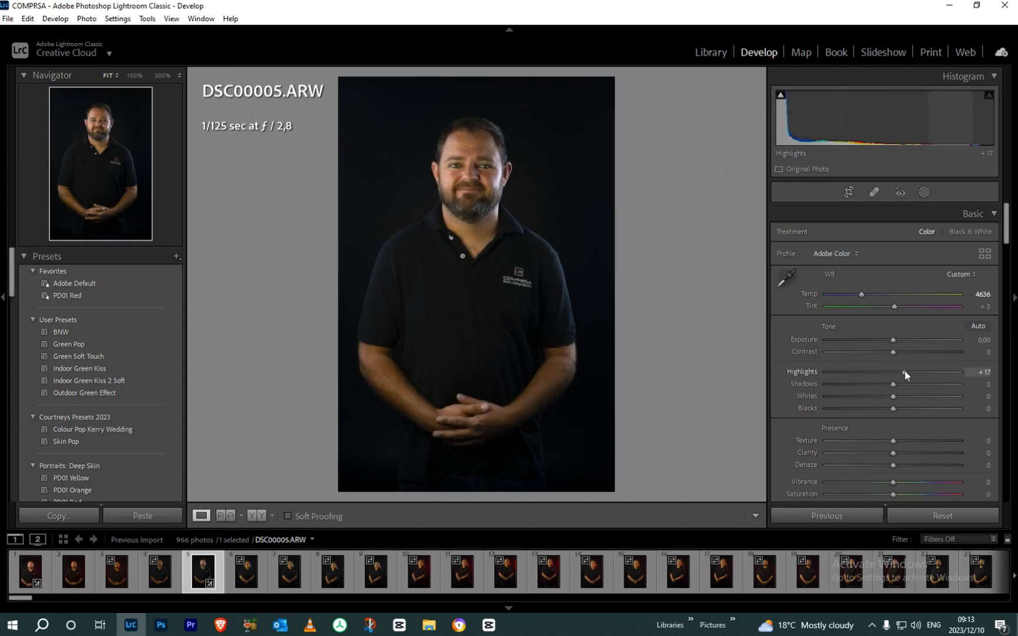
mouse_move(906, 383)
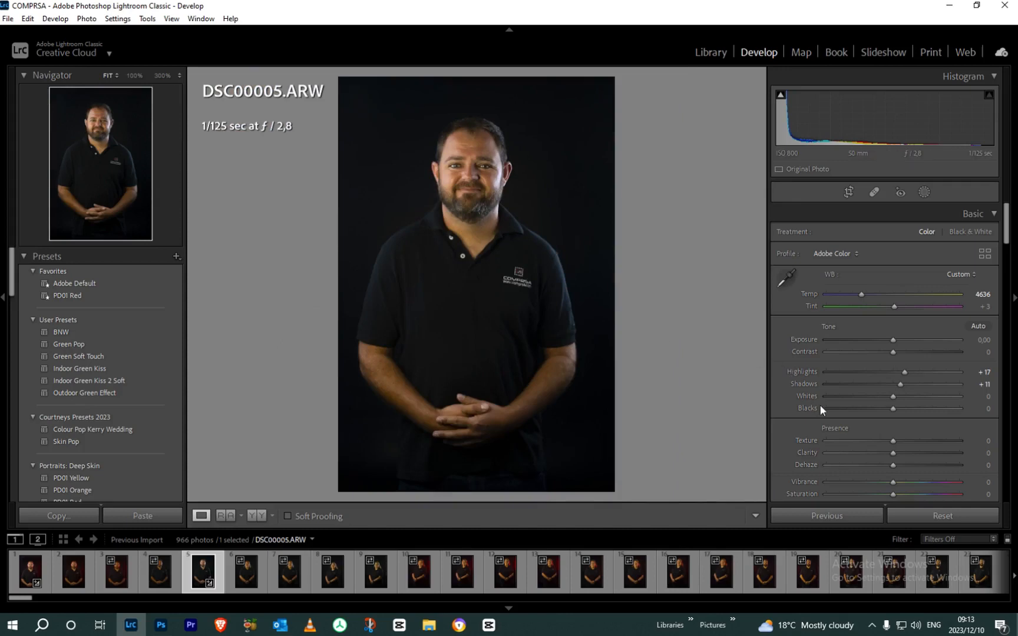
mouse_move(893, 408)
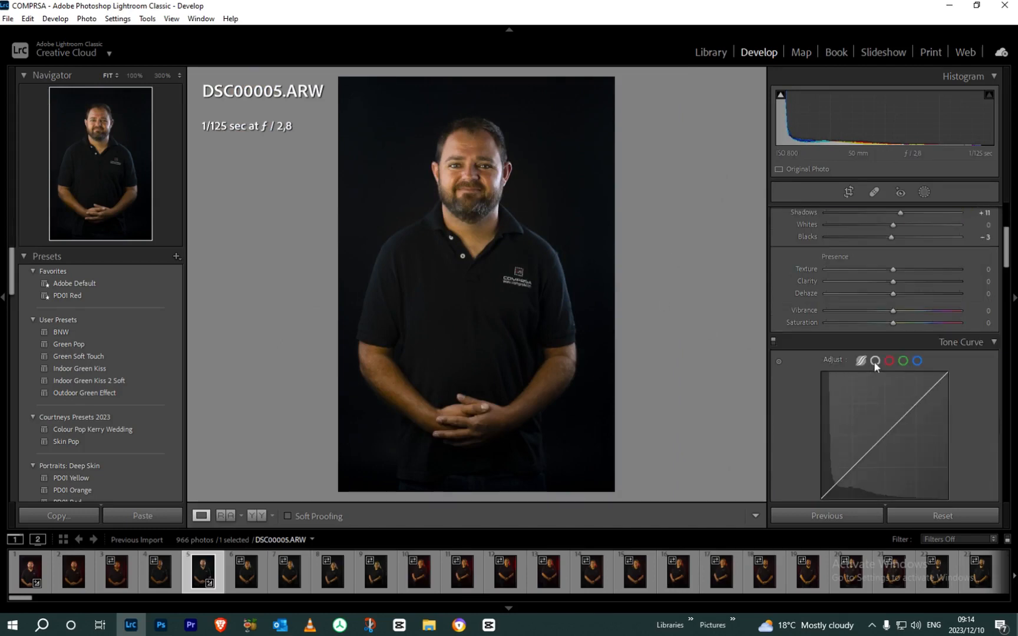
- Switch the tone curve to point editing and apply a tighter crop to DSC00005
left_click(874, 362)
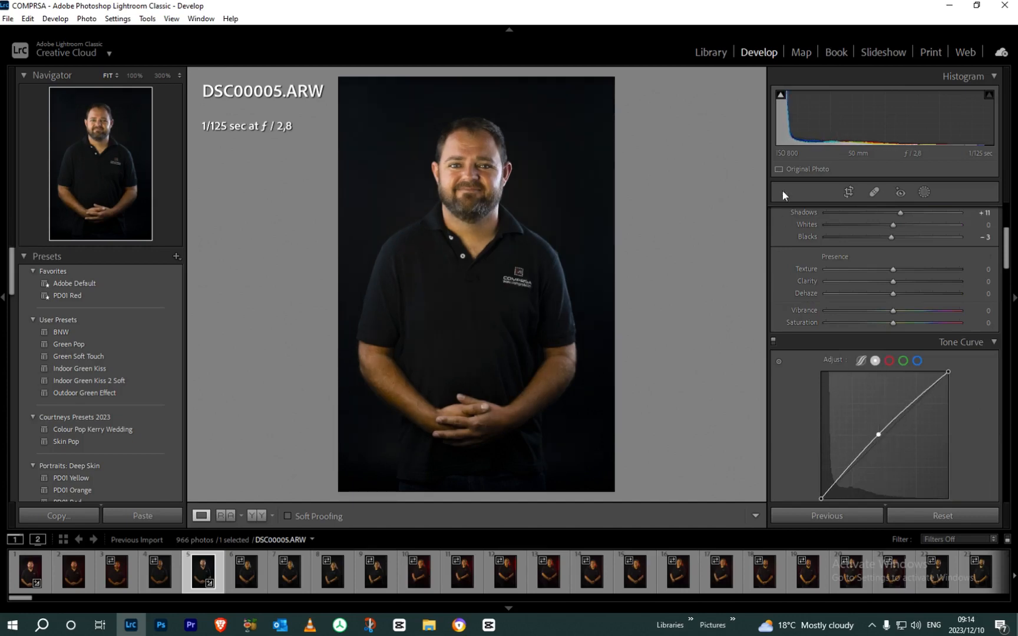
mouse_move(848, 191)
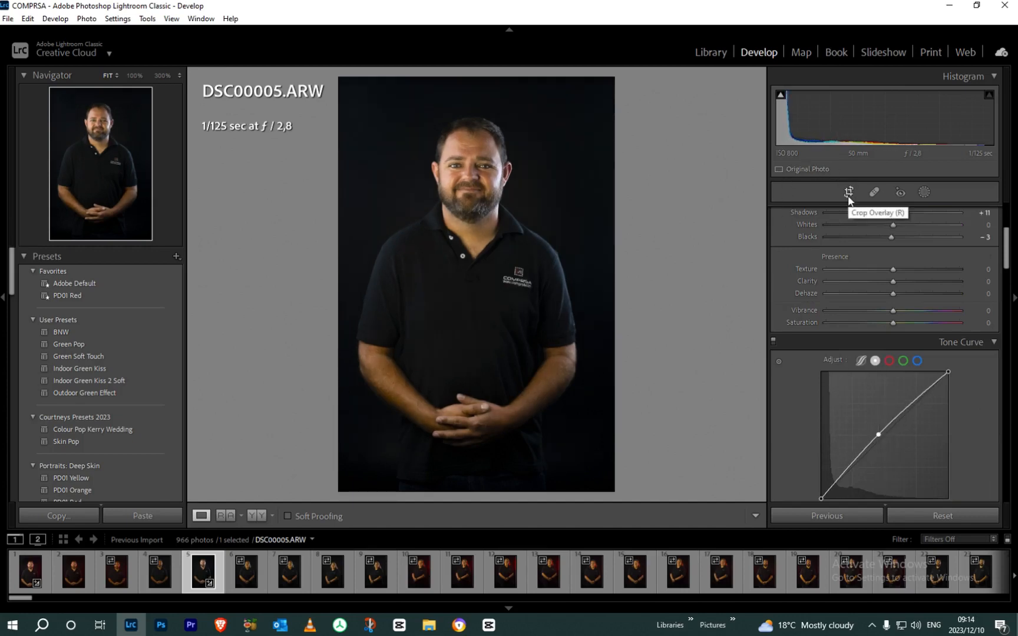
left_click(848, 191)
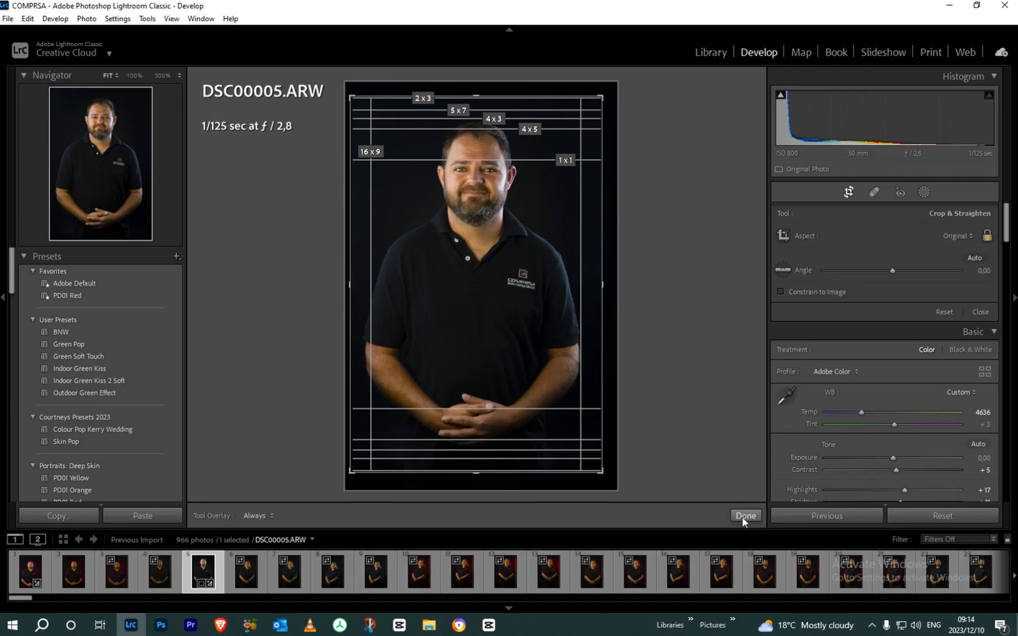
left_click(744, 516)
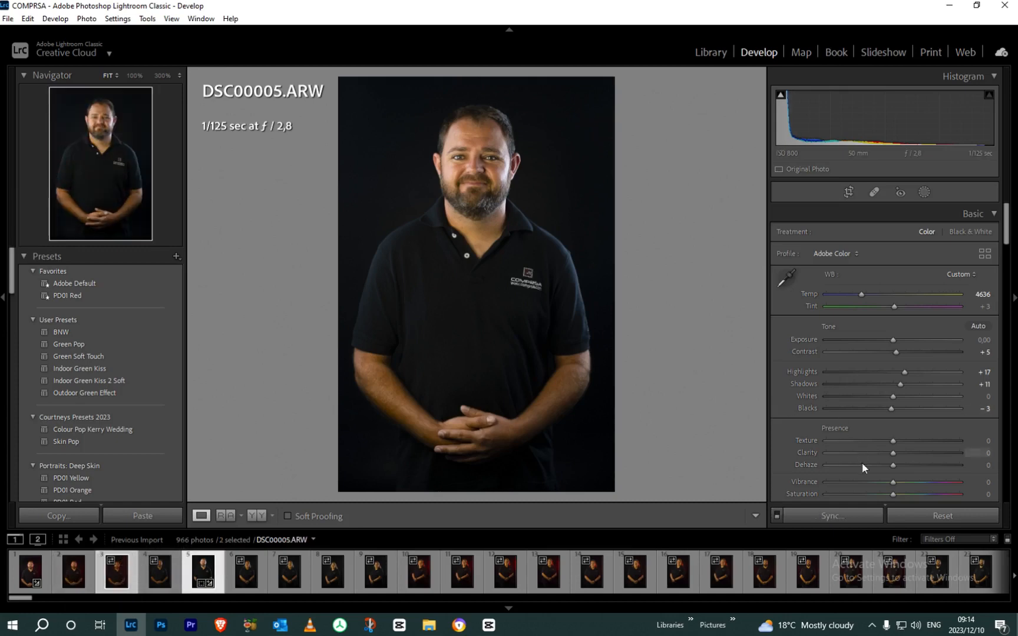
- Sync DSC00005's settings to DSC00003 with every setting checked
left_click(832, 515)
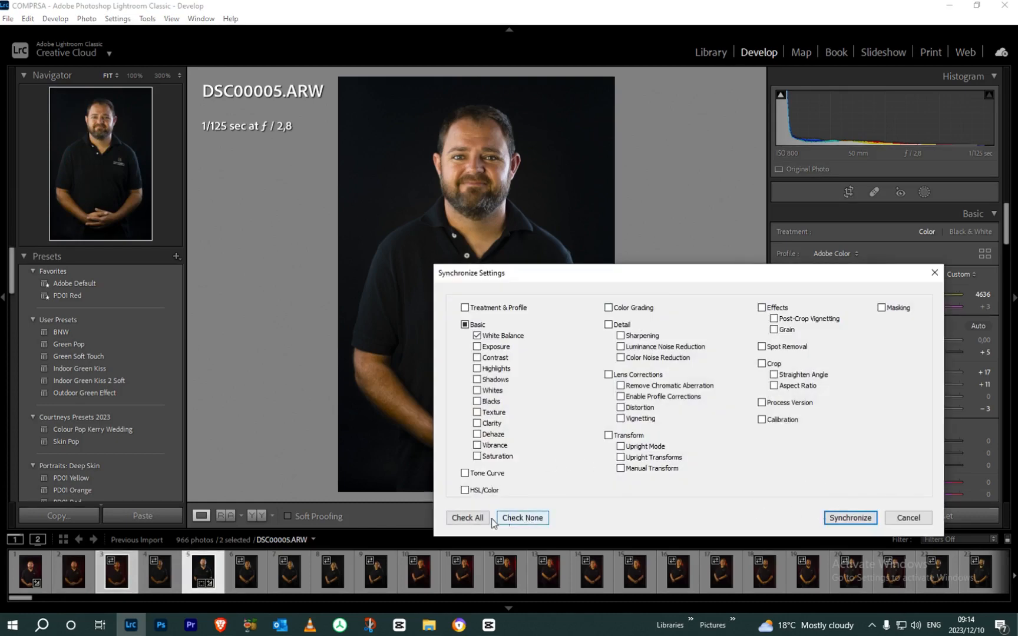
left_click(850, 518)
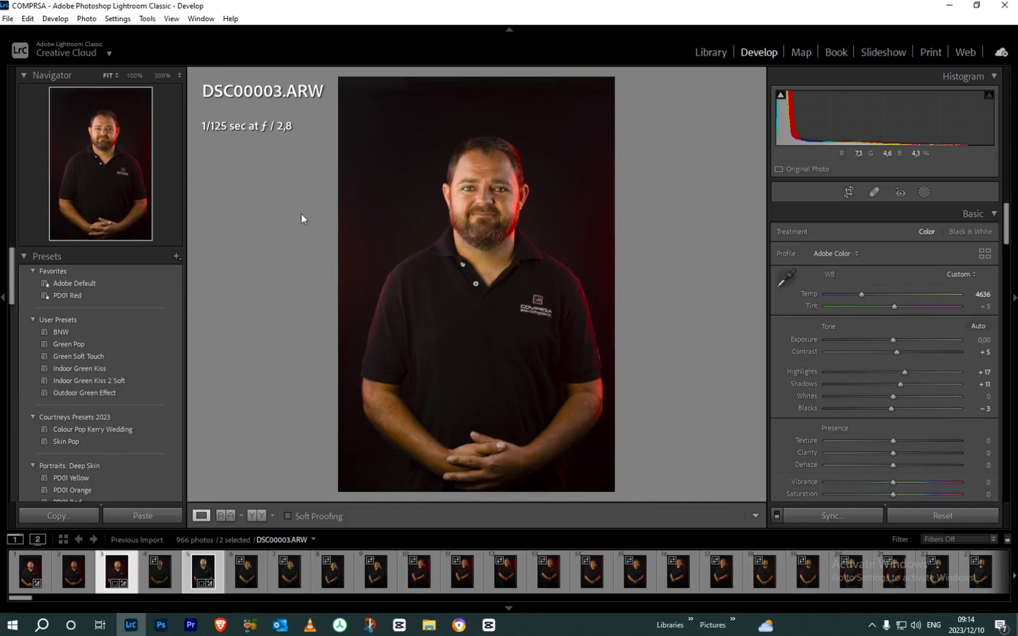
mouse_move(329, 195)
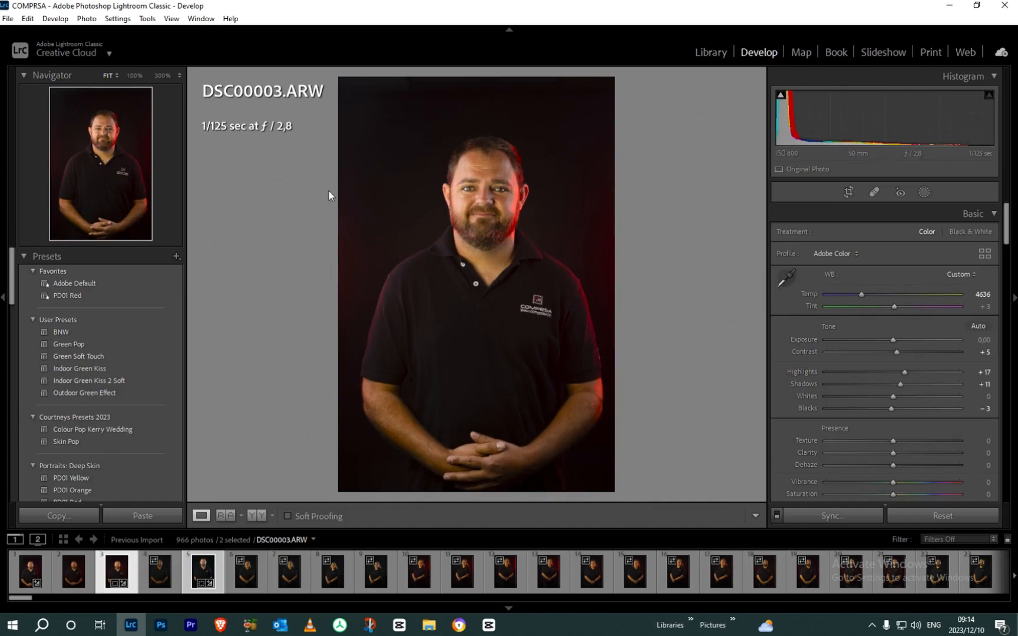
mouse_move(356, 189)
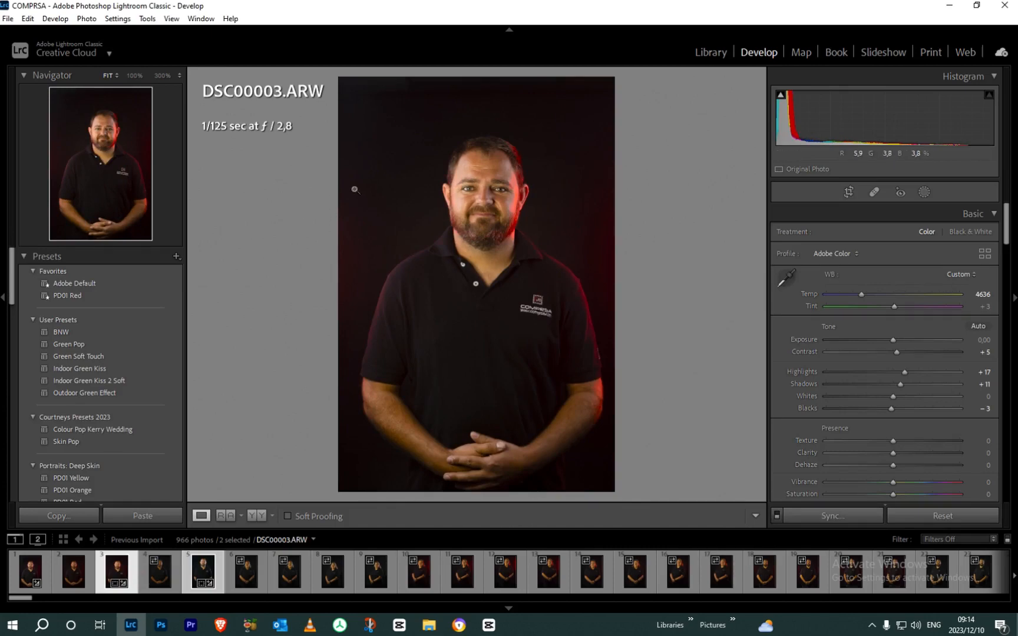
mouse_move(591, 252)
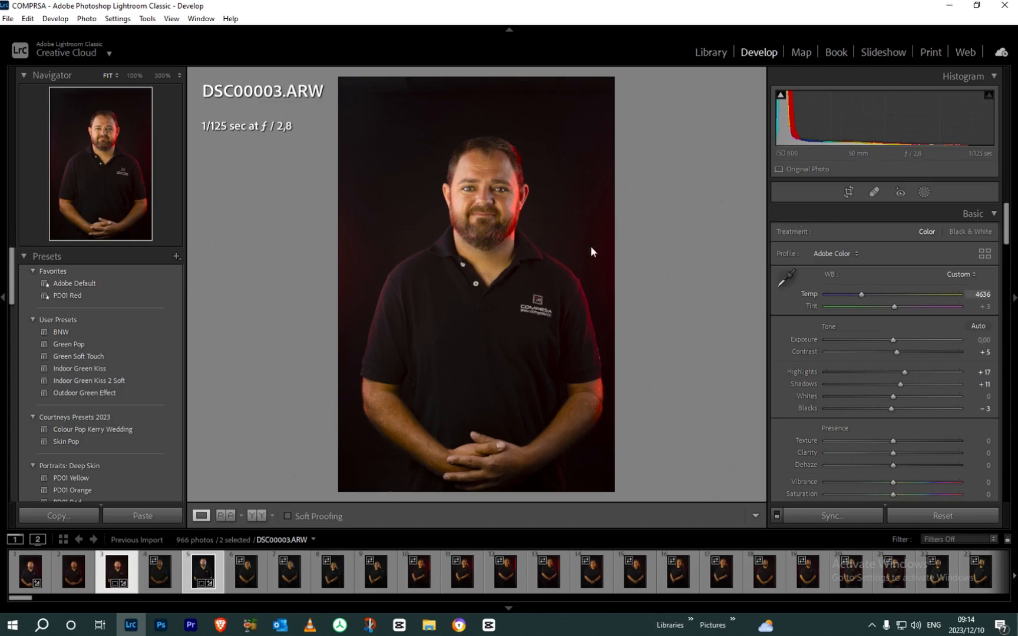
mouse_move(848, 192)
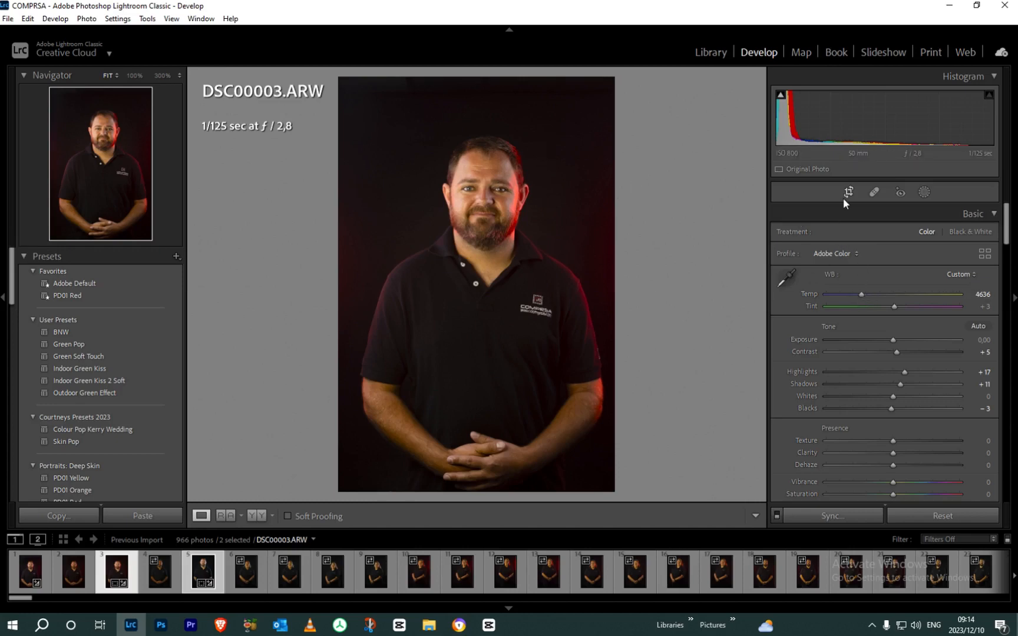
- Enter Crop Overlay to reframe DSC00003
left_click(848, 191)
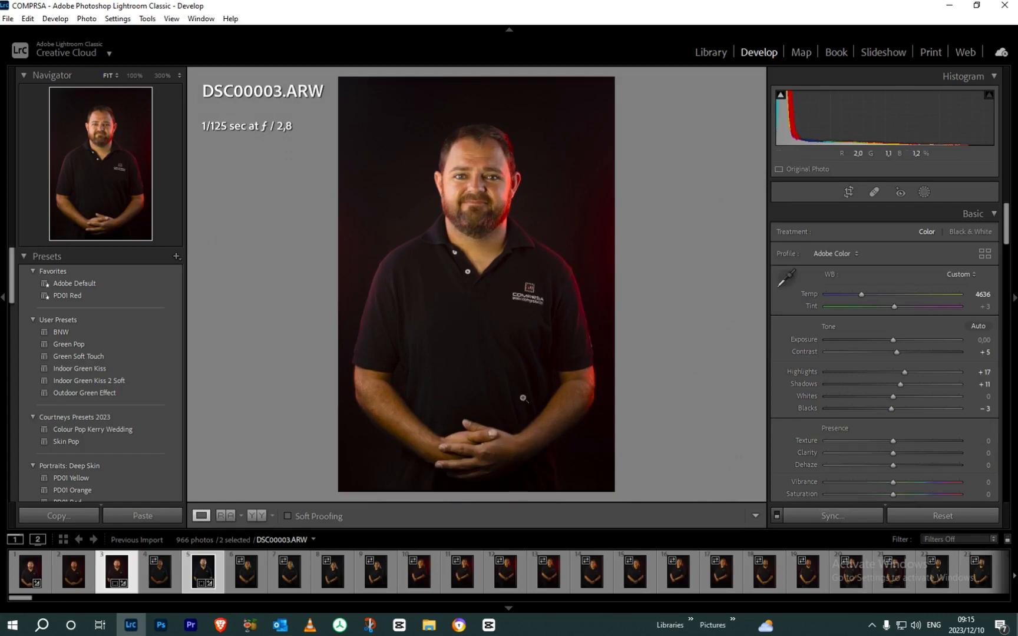
mouse_move(781, 322)
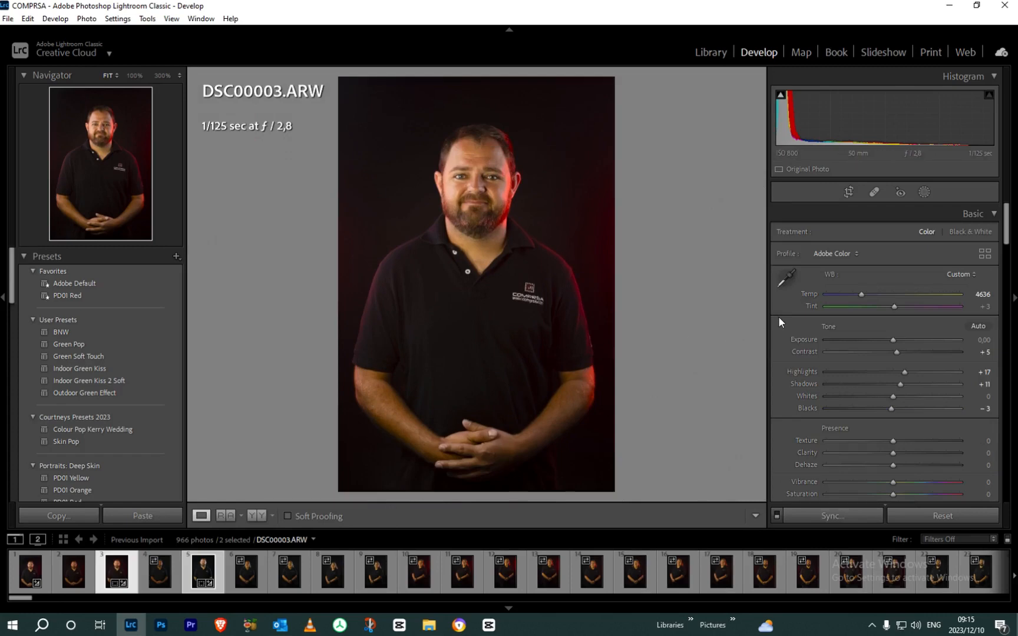
mouse_move(469, 178)
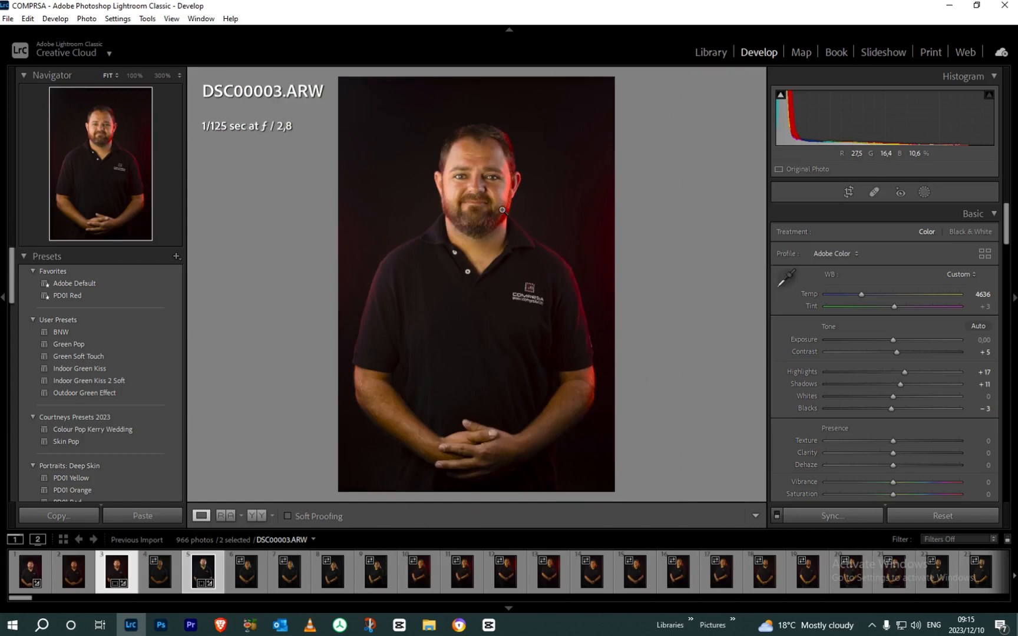
mouse_move(869, 372)
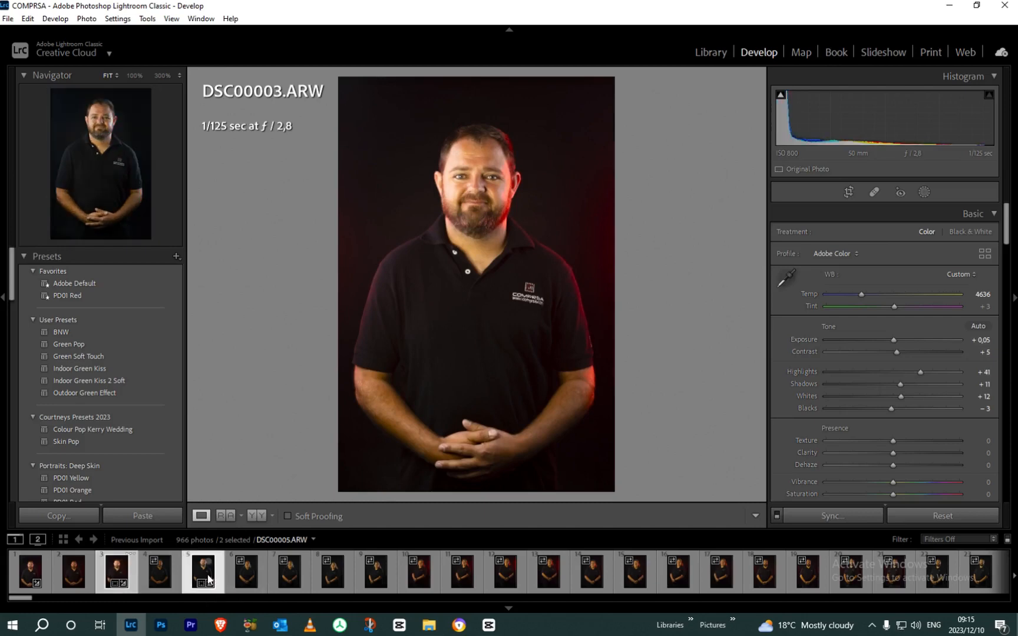
- Compare edited DSC00005 against unedited DSC00004, then reselect DSC00005 alone
left_click(203, 571)
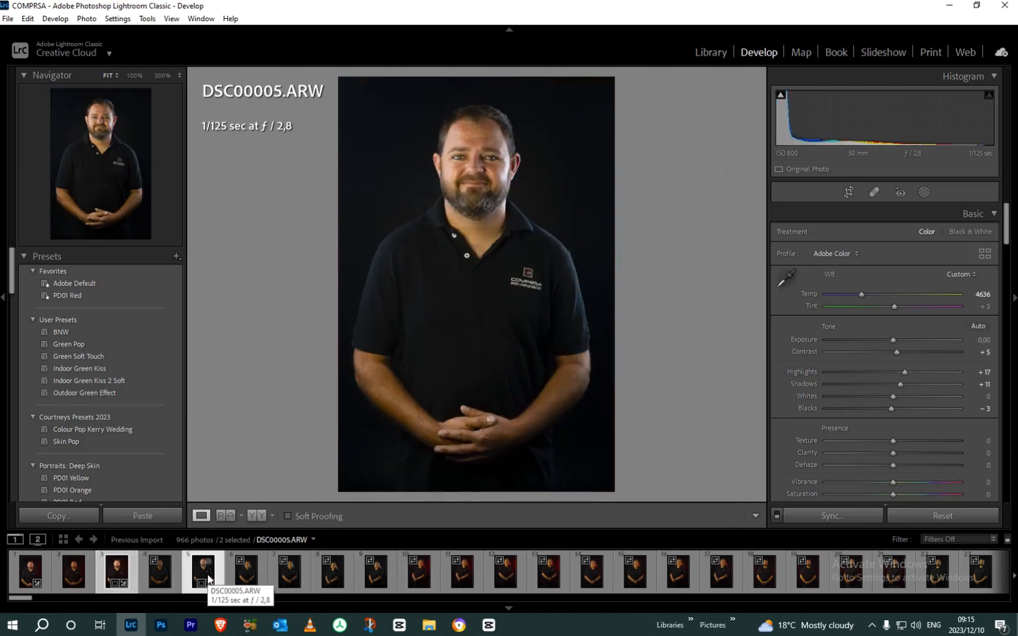
left_click(159, 572)
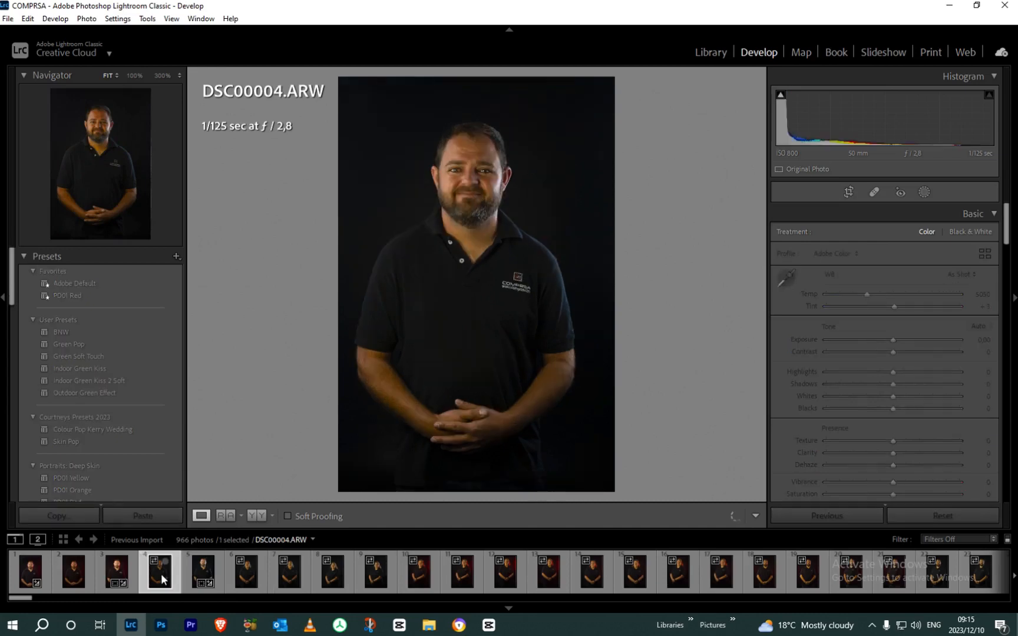
left_click(203, 571)
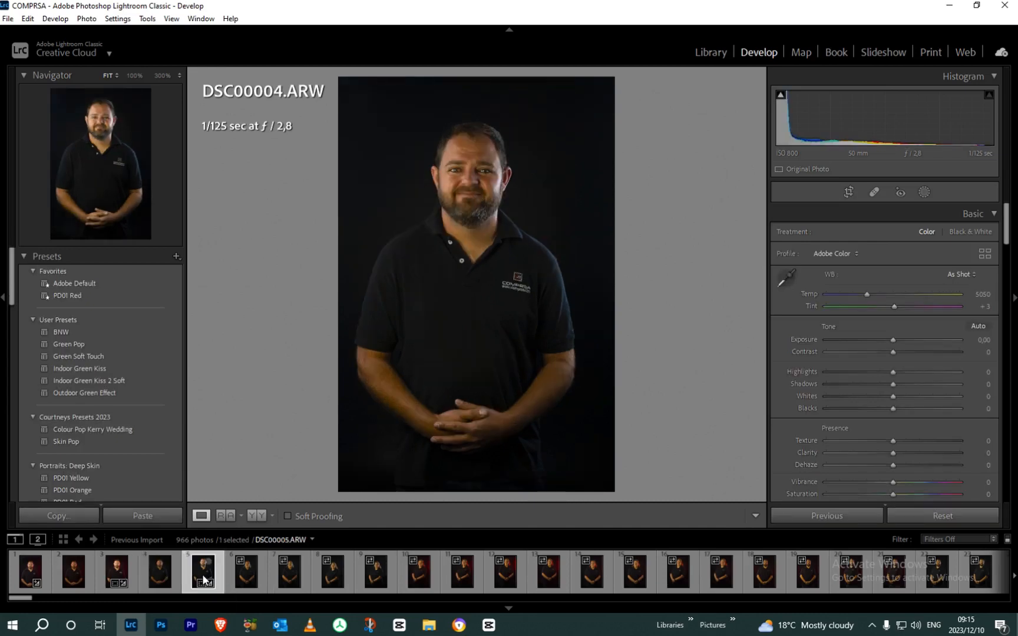
left_click(202, 572)
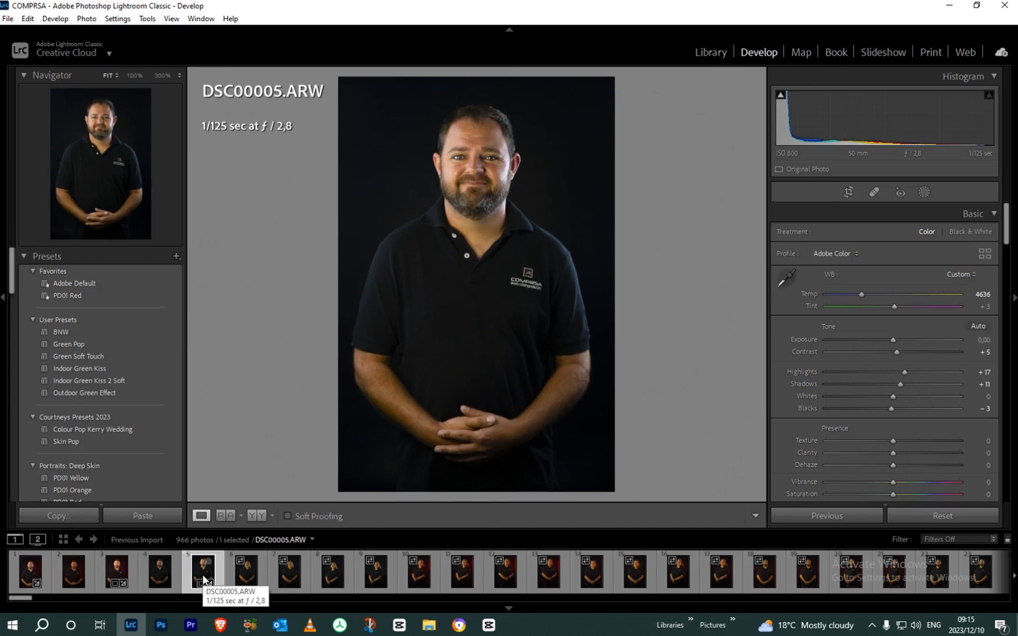
mouse_move(901, 383)
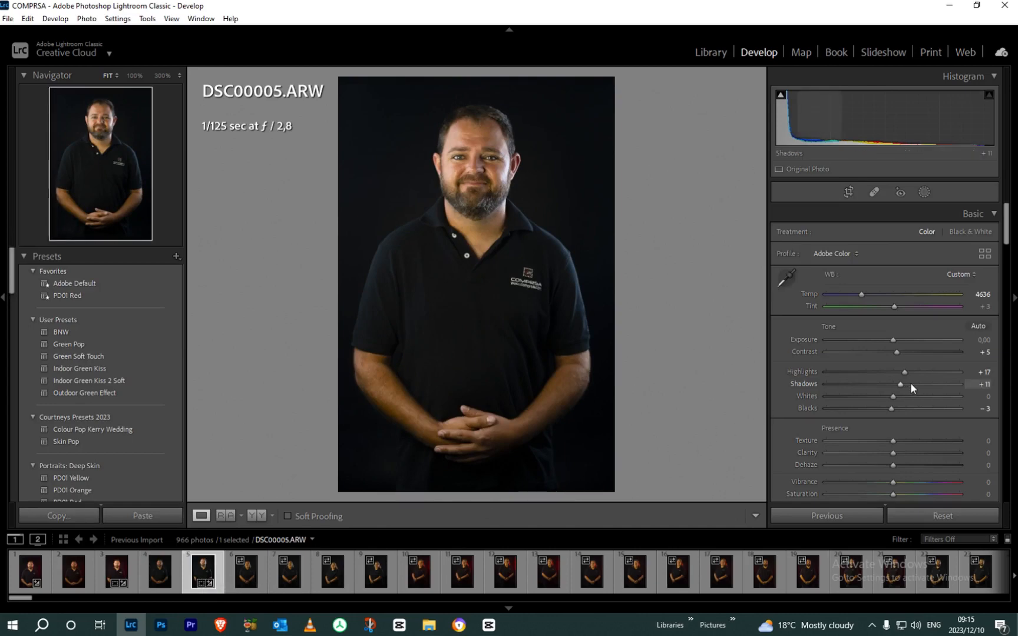